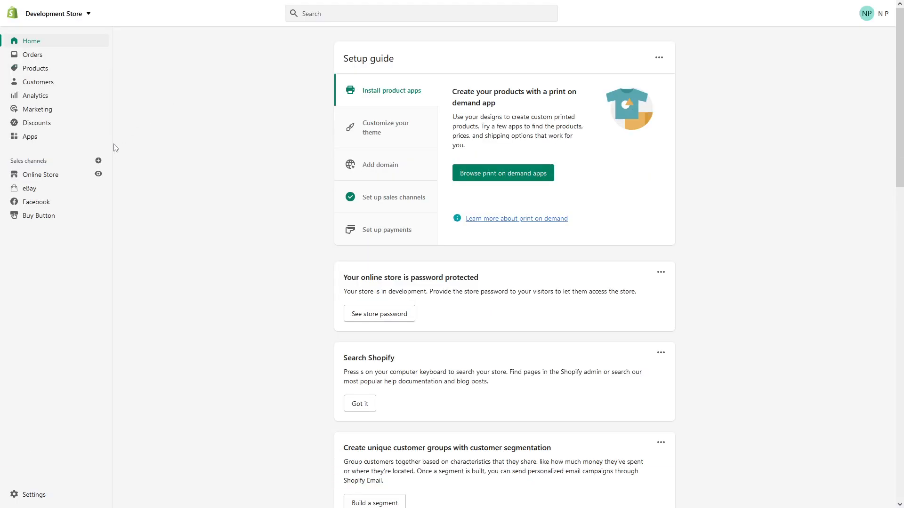
Go to Online Store themes and open the Dawn theme's Edit code editor.
click(41, 175)
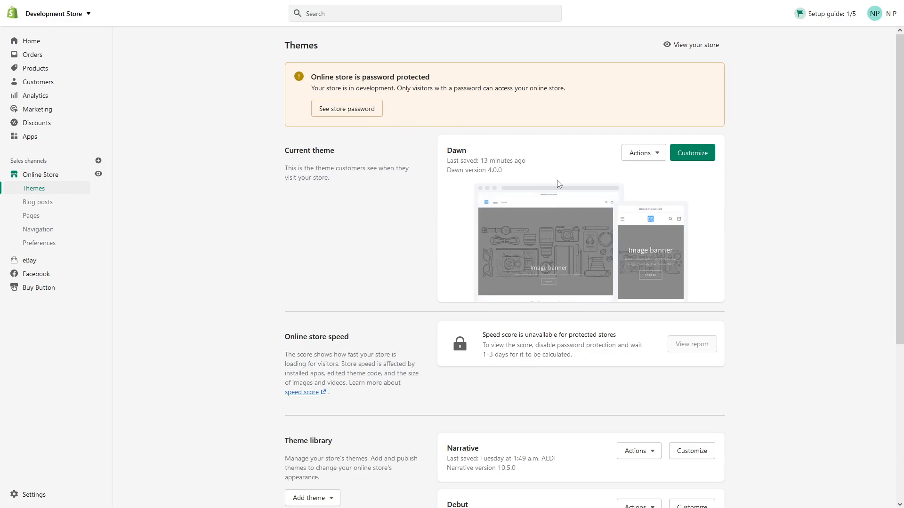
mouse_move(572, 144)
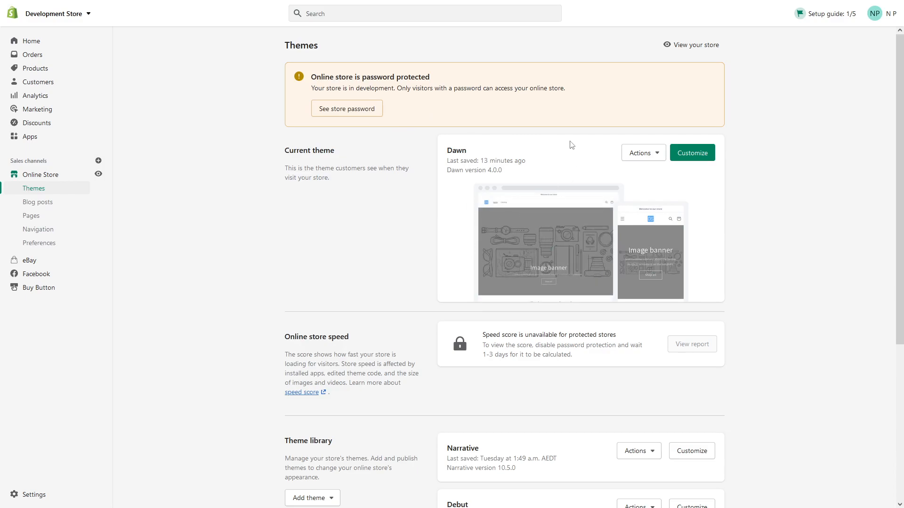
mouse_move(667, 145)
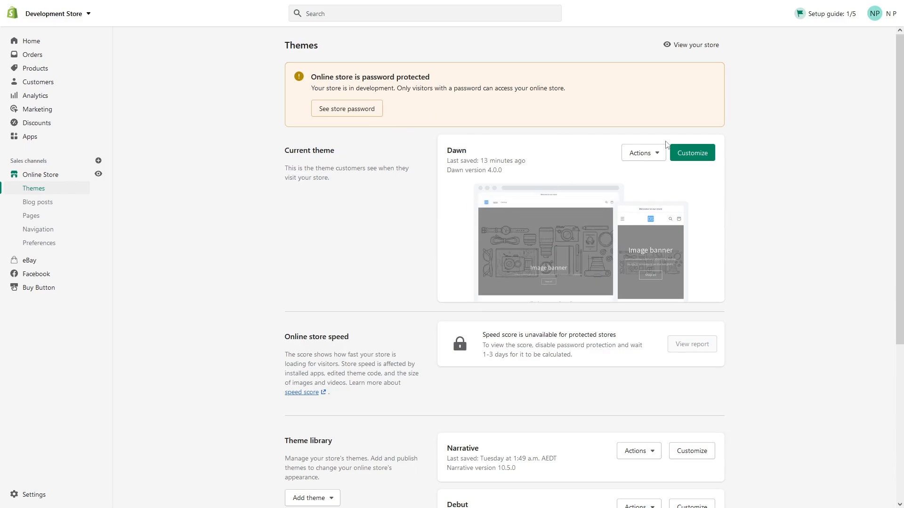
click(643, 152)
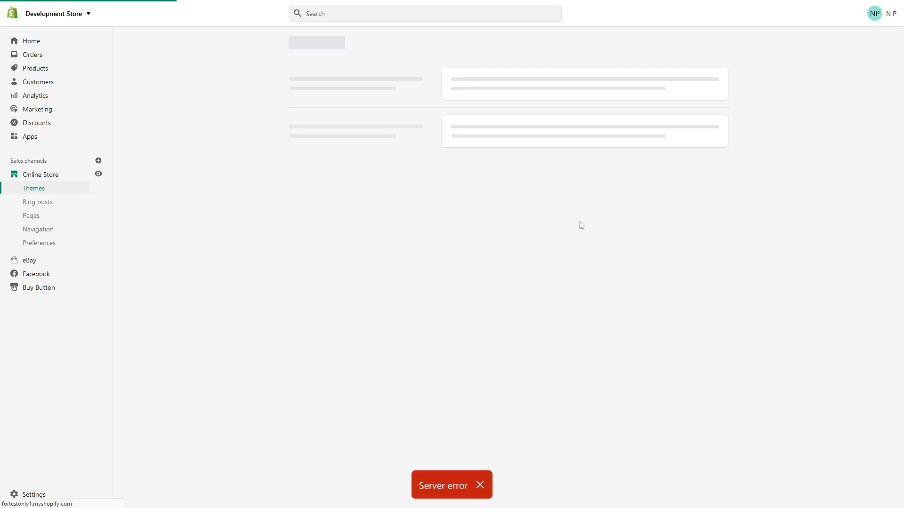
Filter the theme files for 'head' and open the header.liquid section file.
click(479, 486)
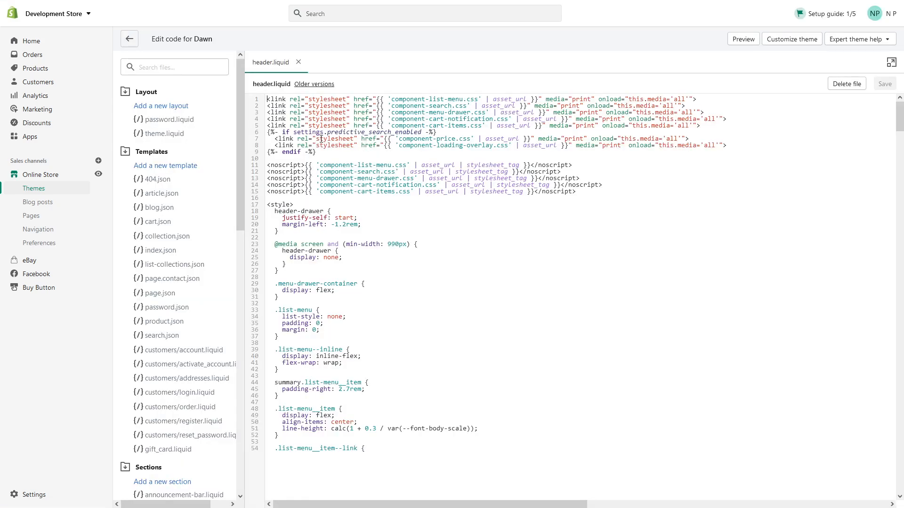
click(174, 67)
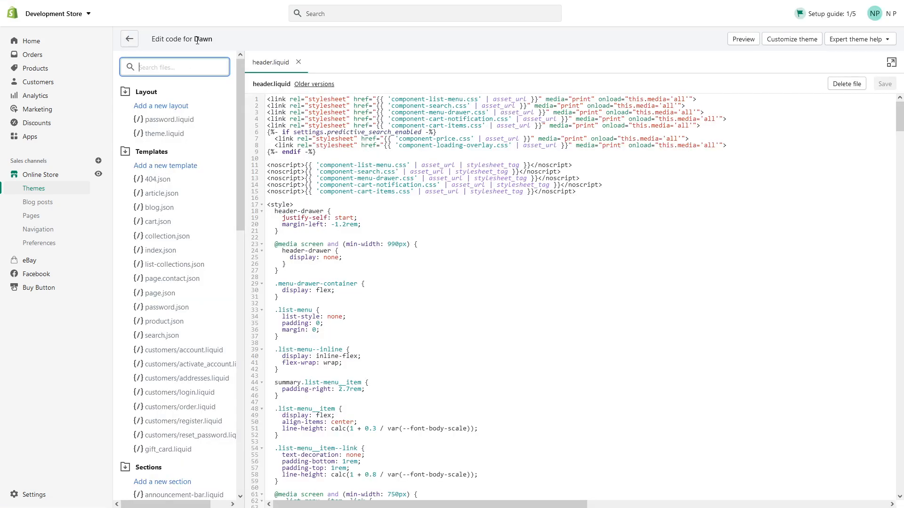
text(head)
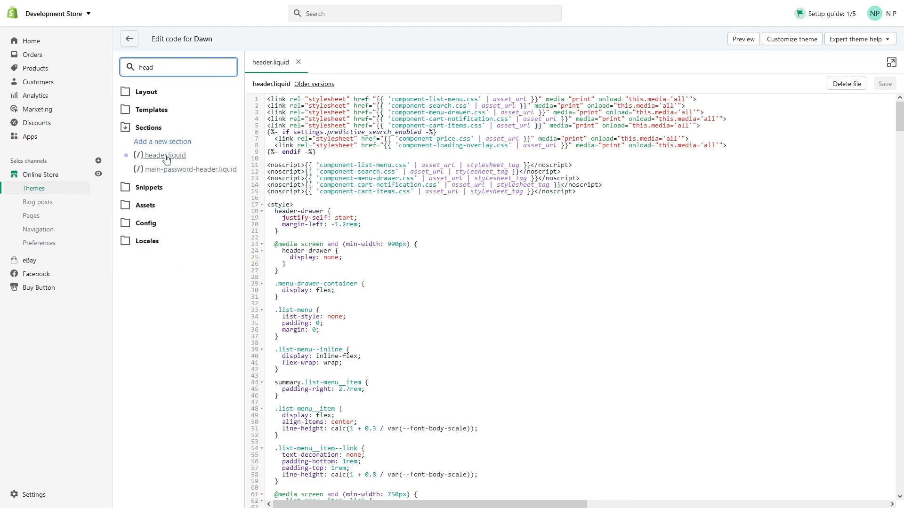
click(666, 204)
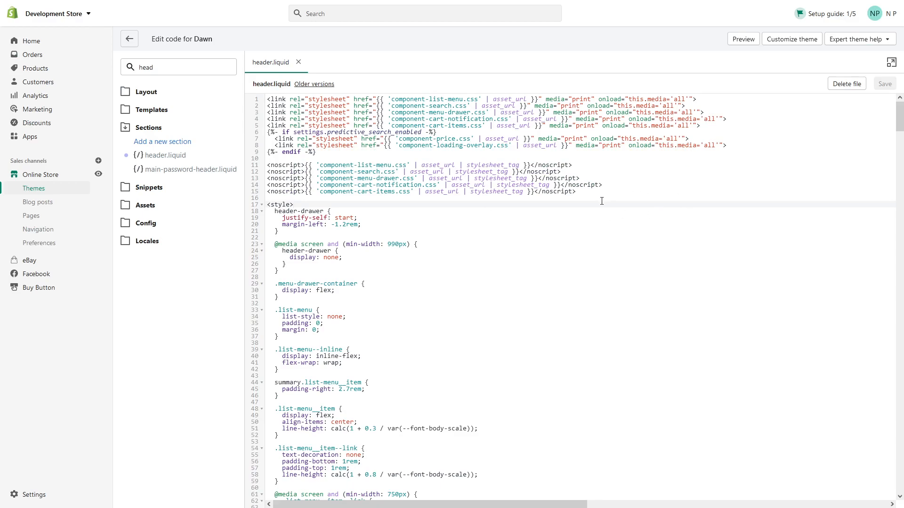
Find 'root_url' and select the logo link's href on line 344 for editing.
key(Ctrl+f)
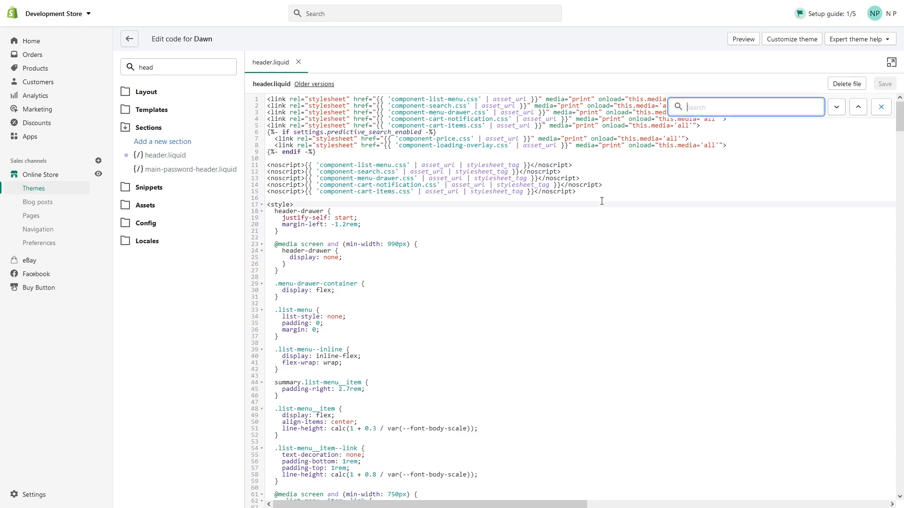
text(root)
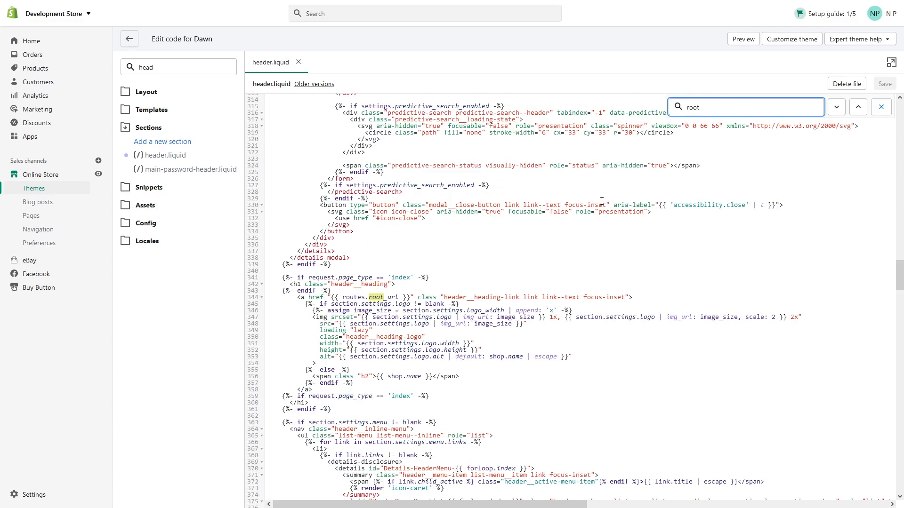
text(_url)
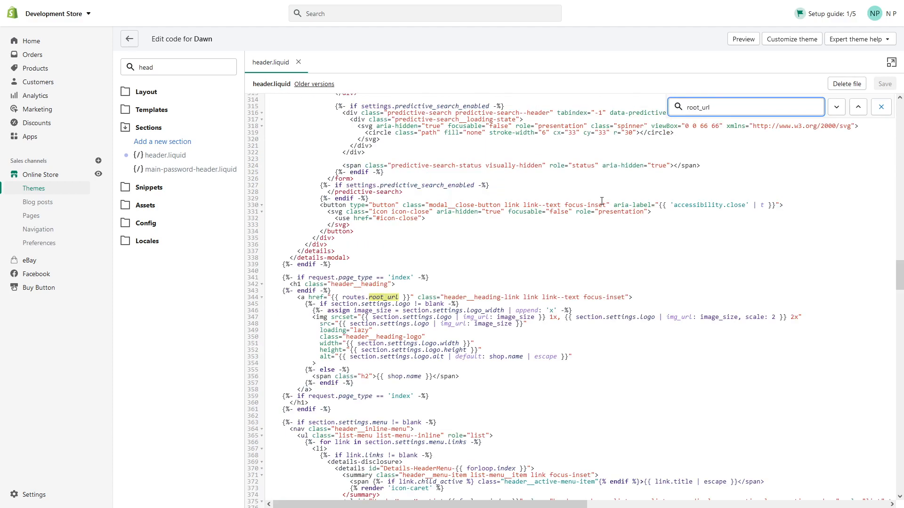
click(835, 107)
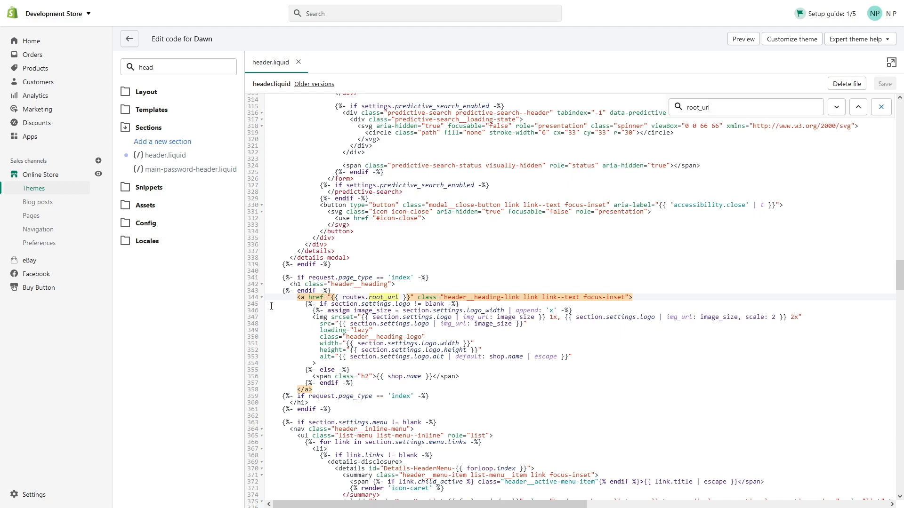
mouse_move(261, 297)
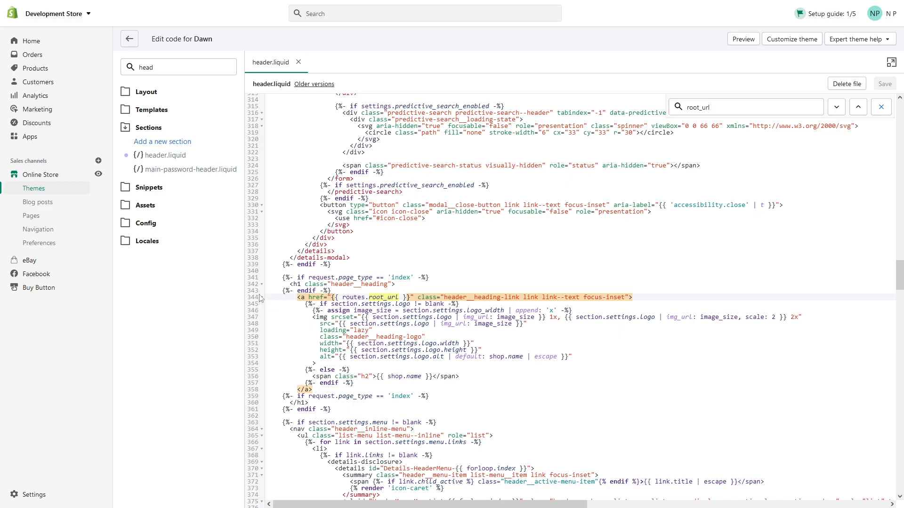
mouse_move(265, 296)
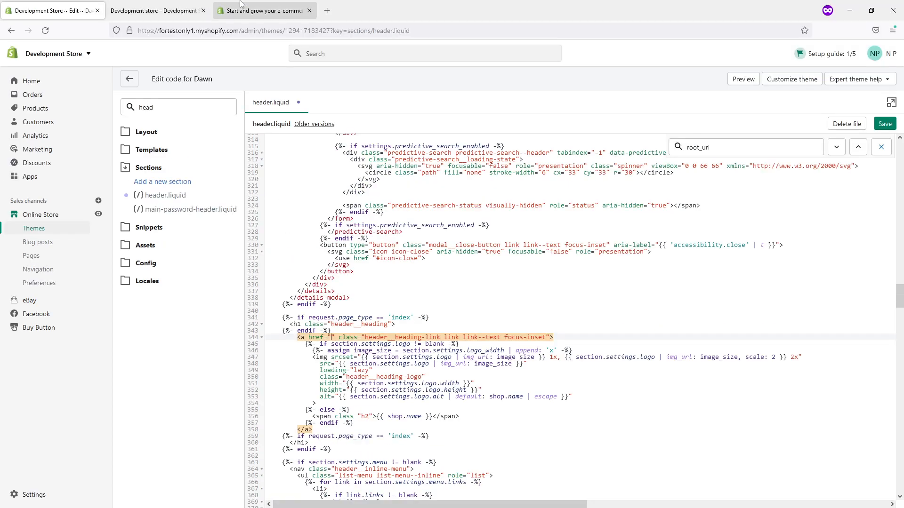
Copy the store's collections/all Catalog URL from the preview into the logo href.
click(155, 11)
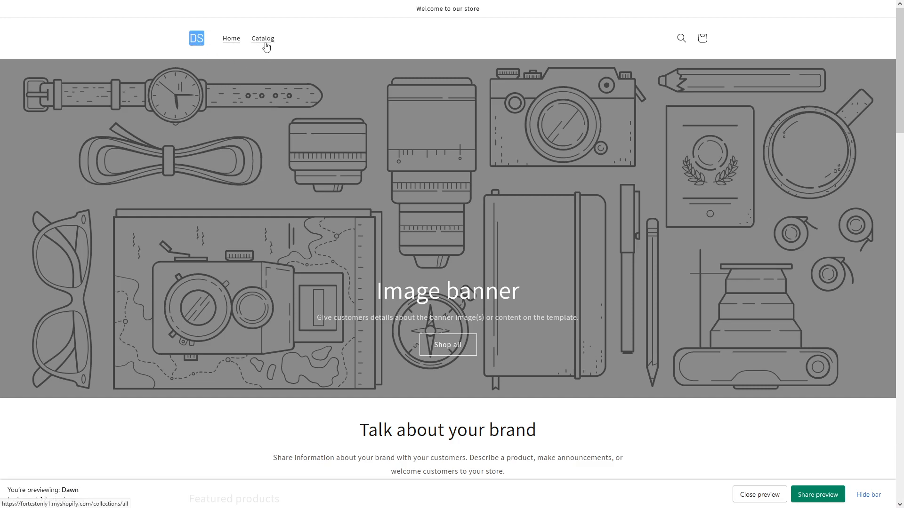
click(263, 39)
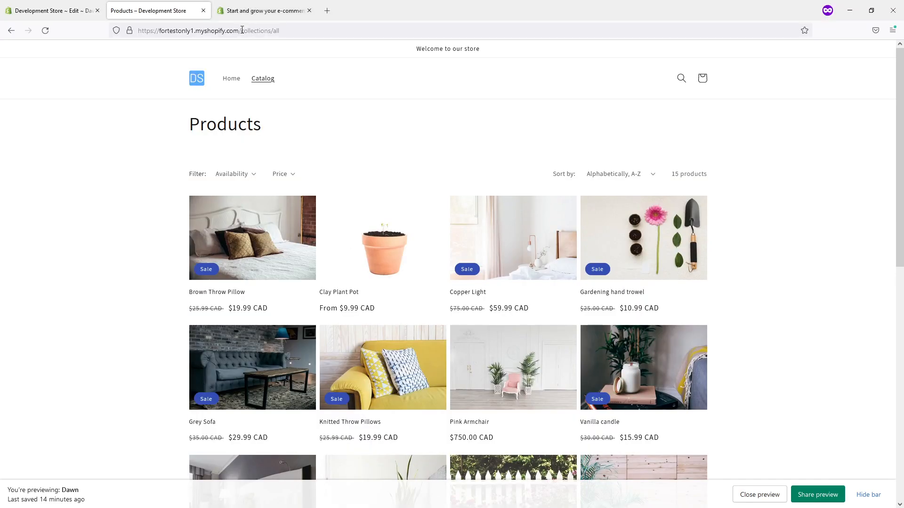
click(206, 30)
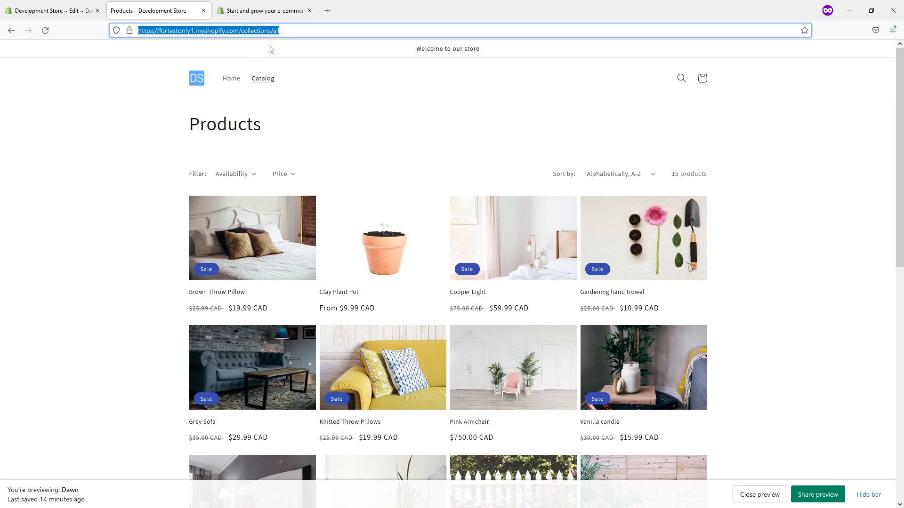
click(49, 11)
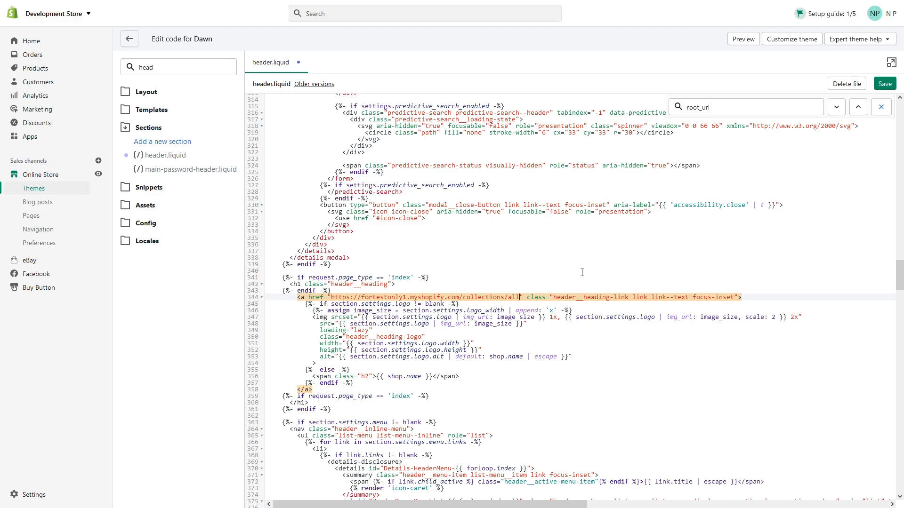
Save header.liquid with the collections/all href and return to the storefront Products page.
click(884, 84)
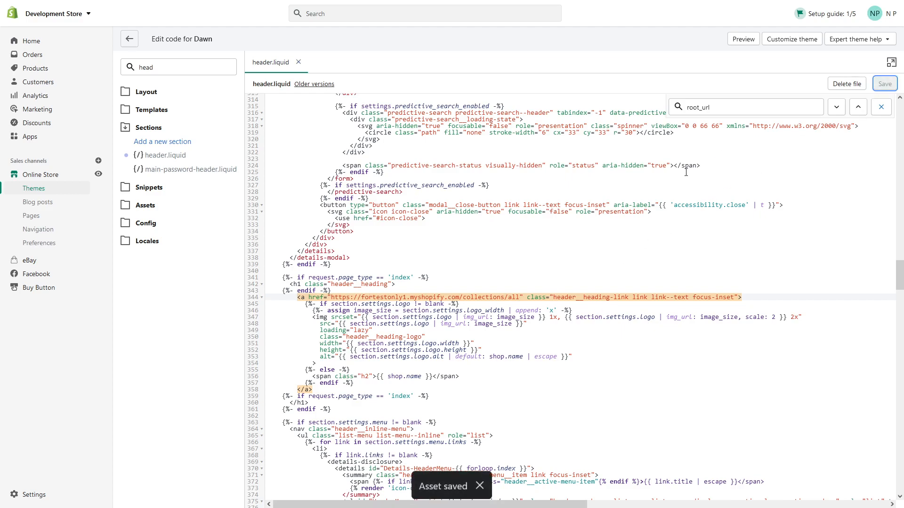
click(743, 38)
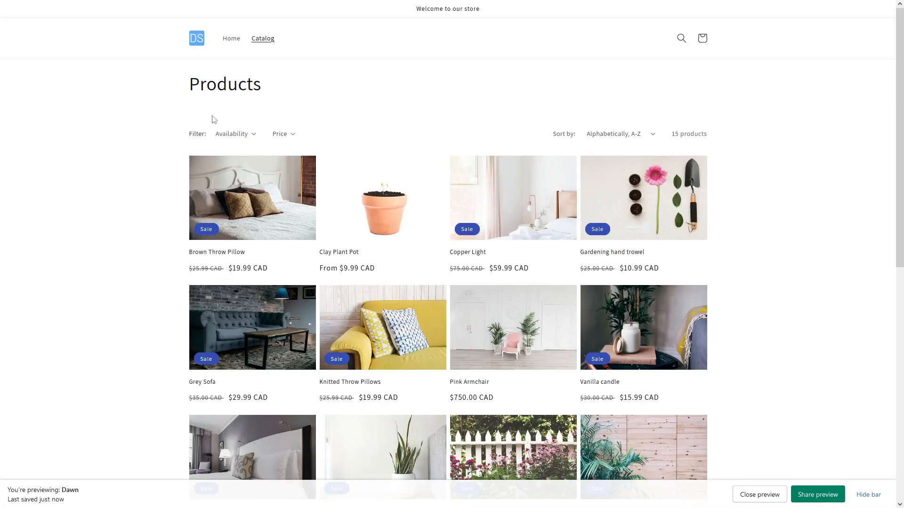
mouse_move(301, 112)
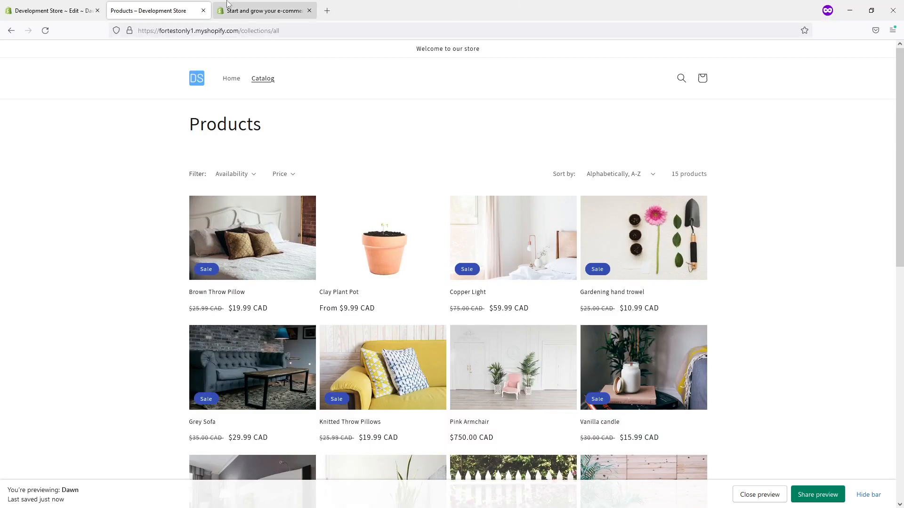
click(264, 10)
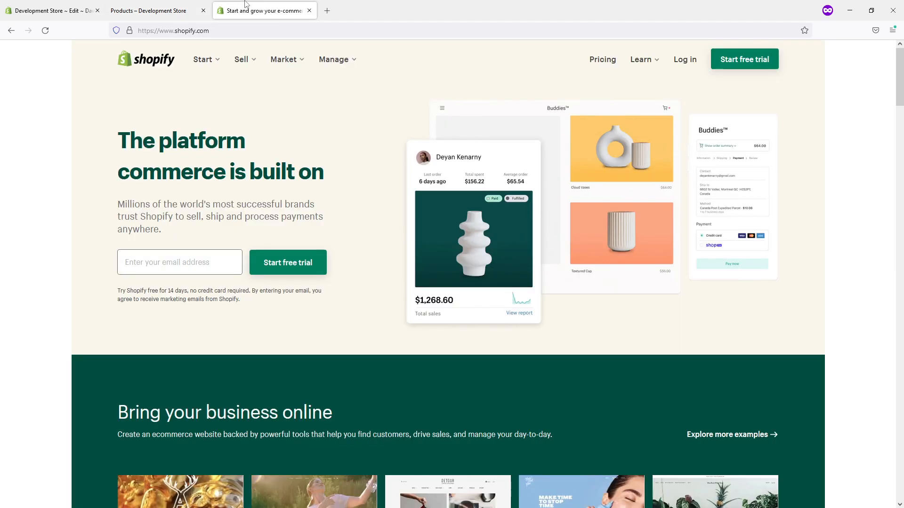
click(173, 30)
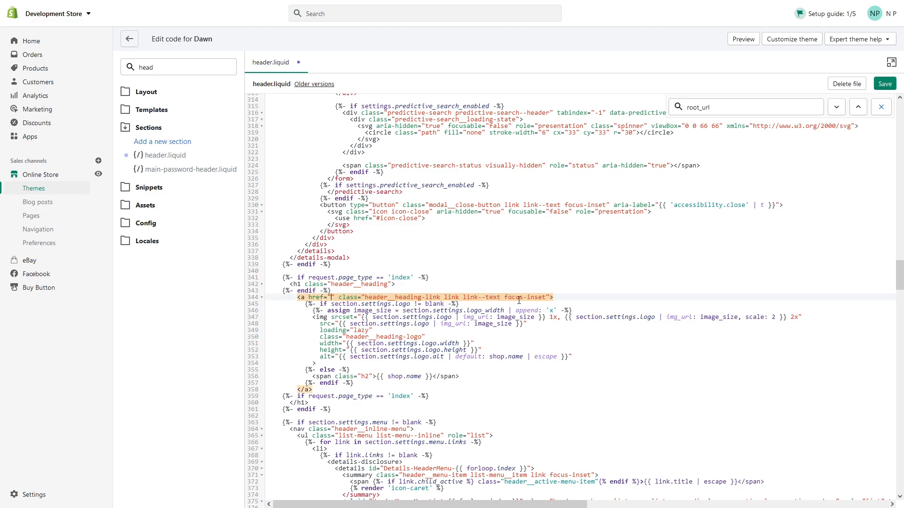
text(https://www.shopify.com/)
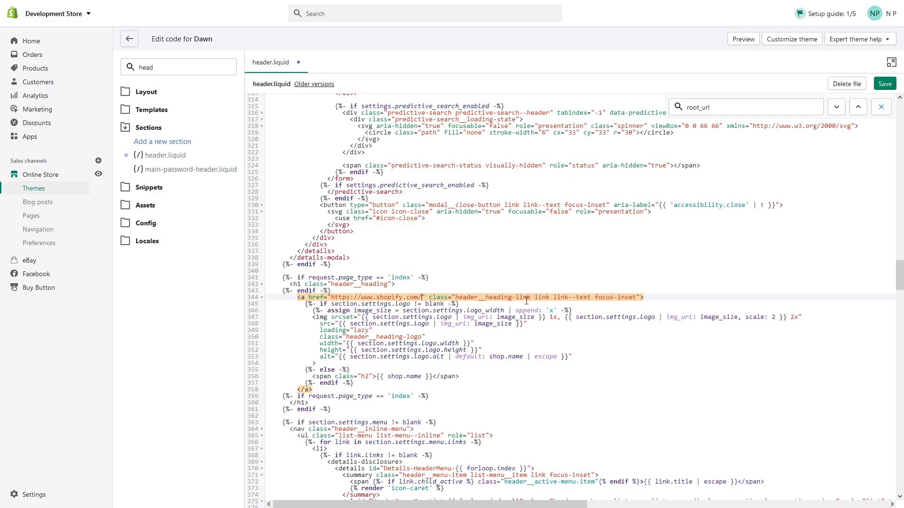
click(884, 83)
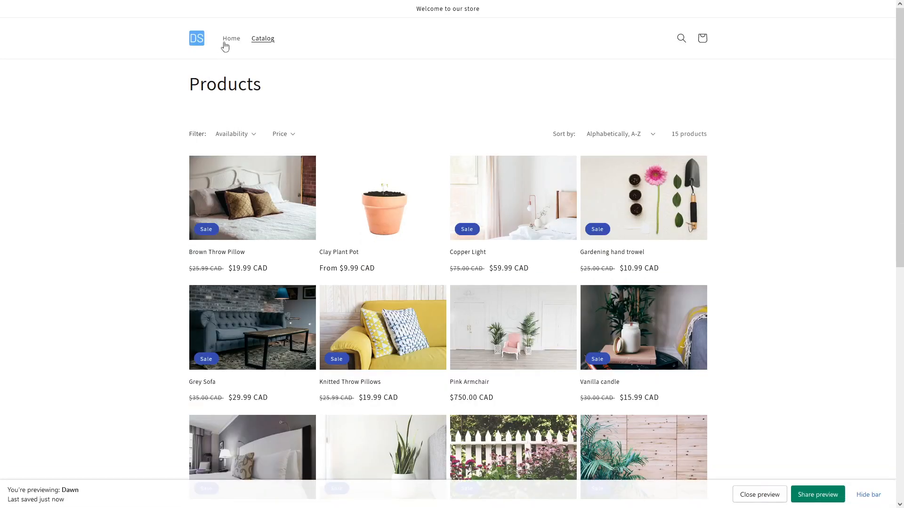
Navigate the store preview back to its Home page with the image banner.
click(231, 37)
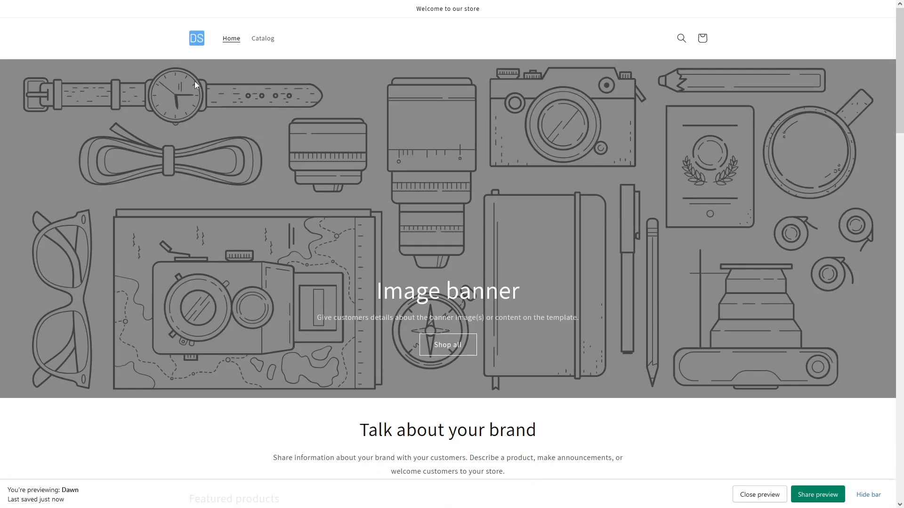